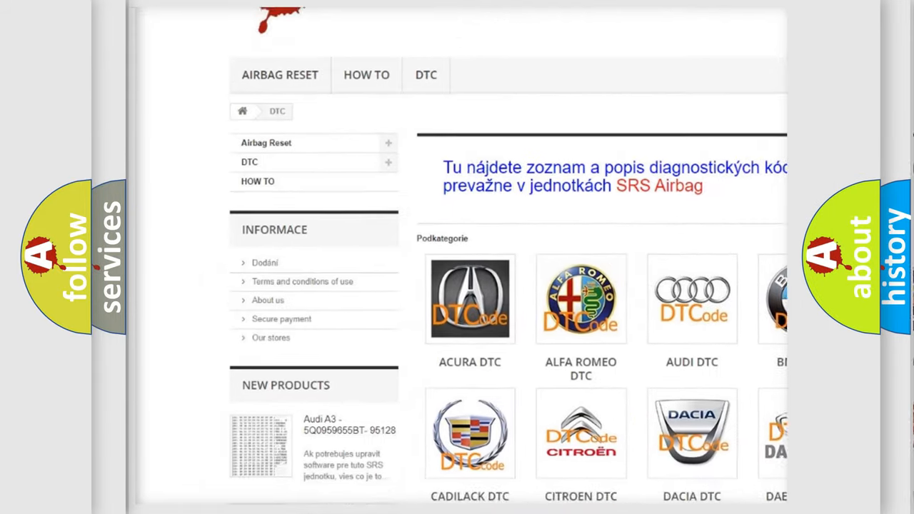
pyautogui.scroll(-3)
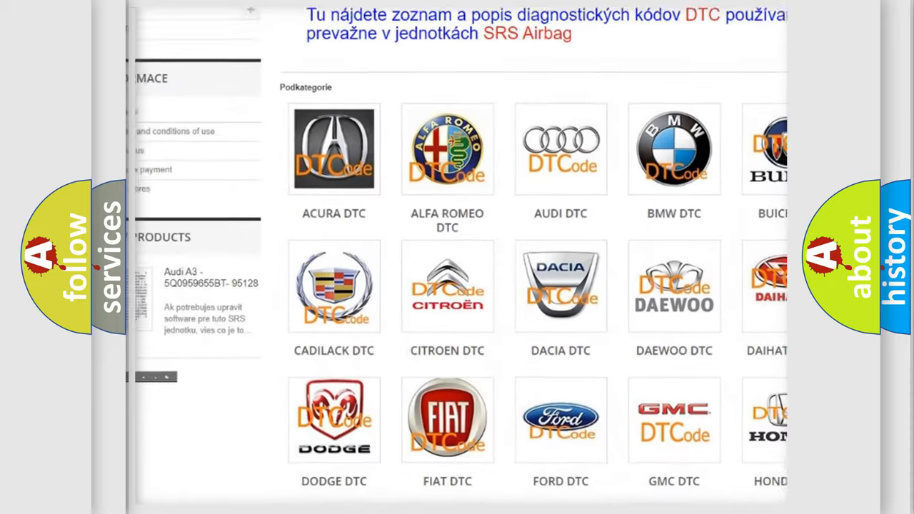
pyautogui.scroll(-3)
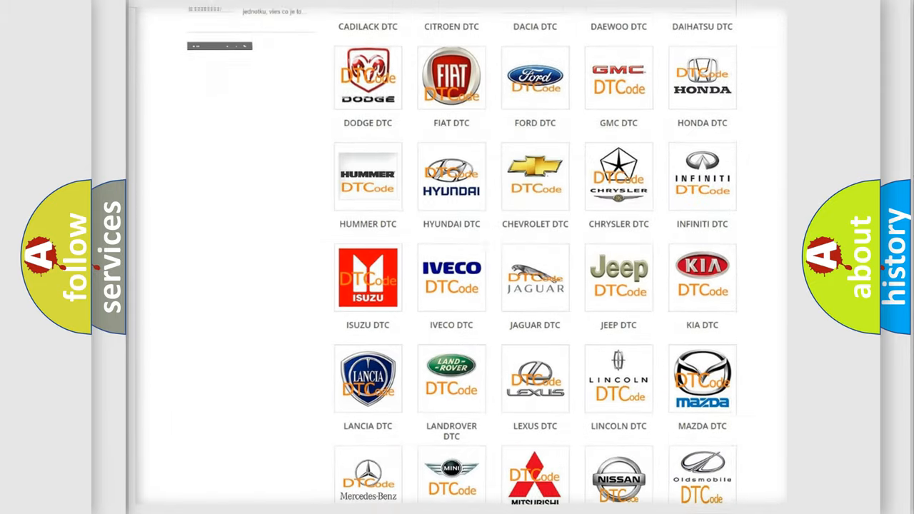
pyautogui.scroll(-3)
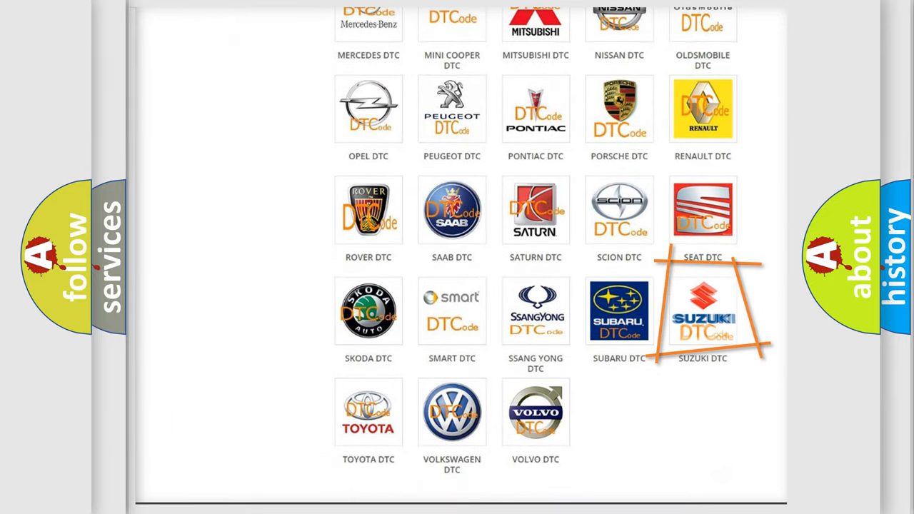